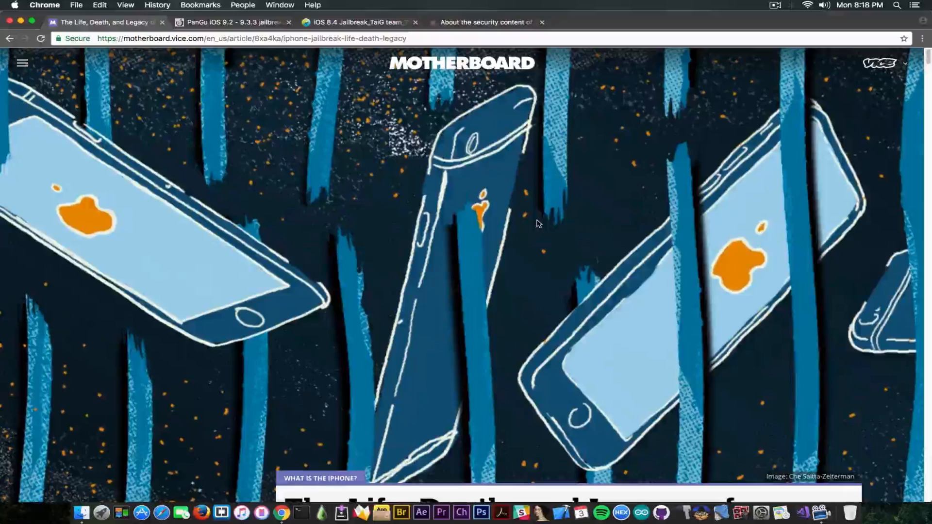
Step: Scroll down through the Motherboard iPhone jailbreaking article to read it
scroll(down, 3)
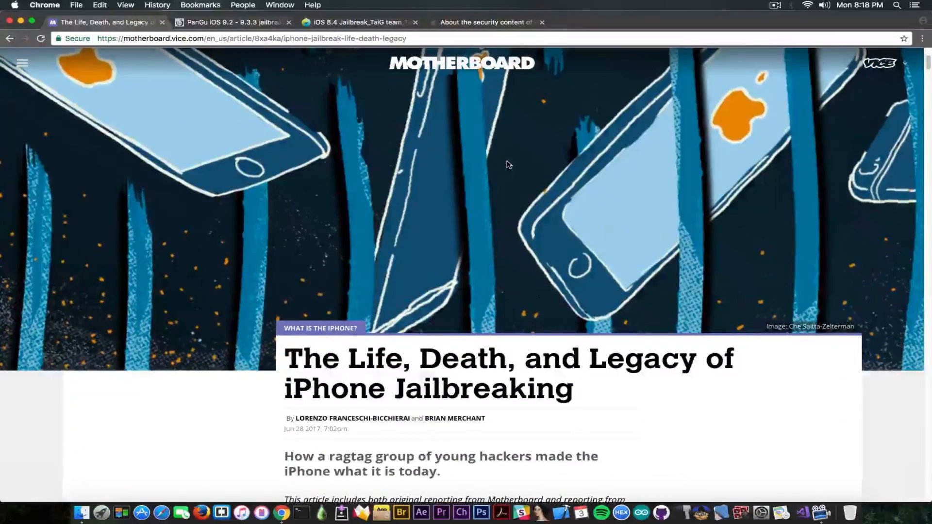
scroll(down, 3)
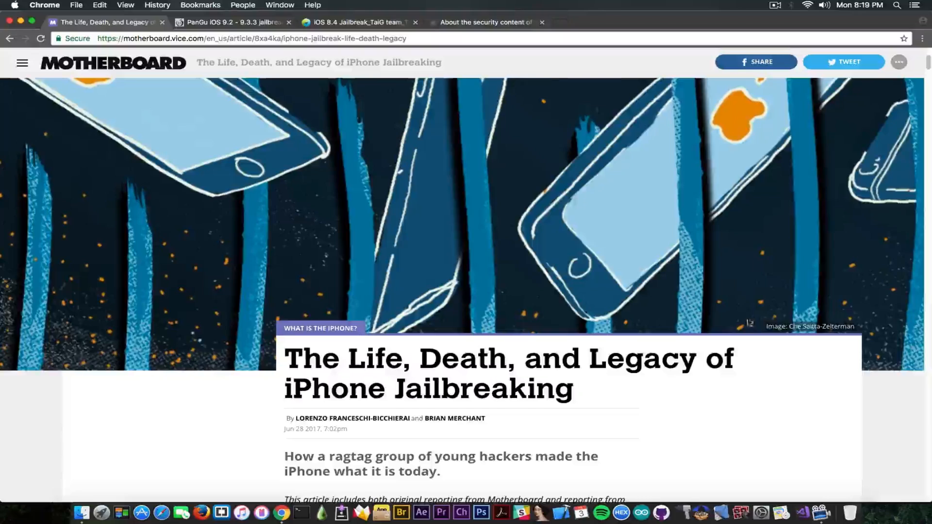
scroll(down, 3)
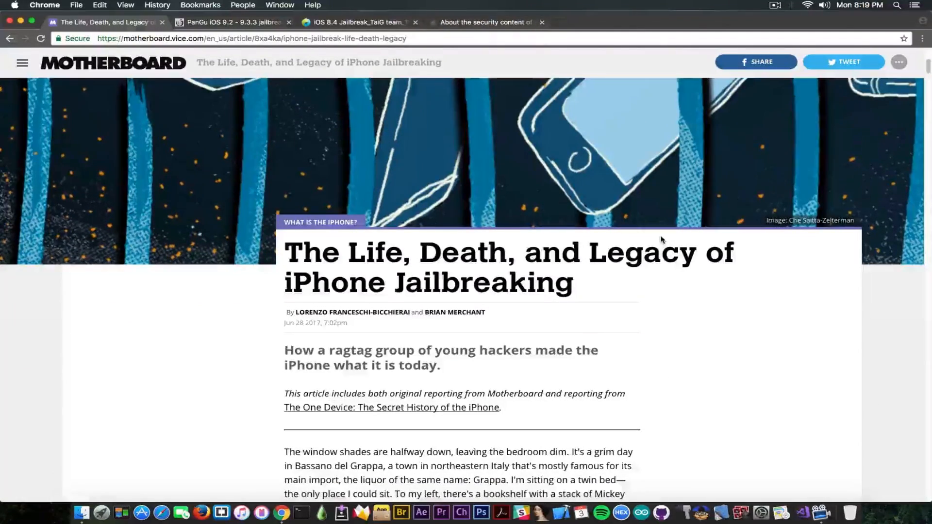
scroll(down, 3)
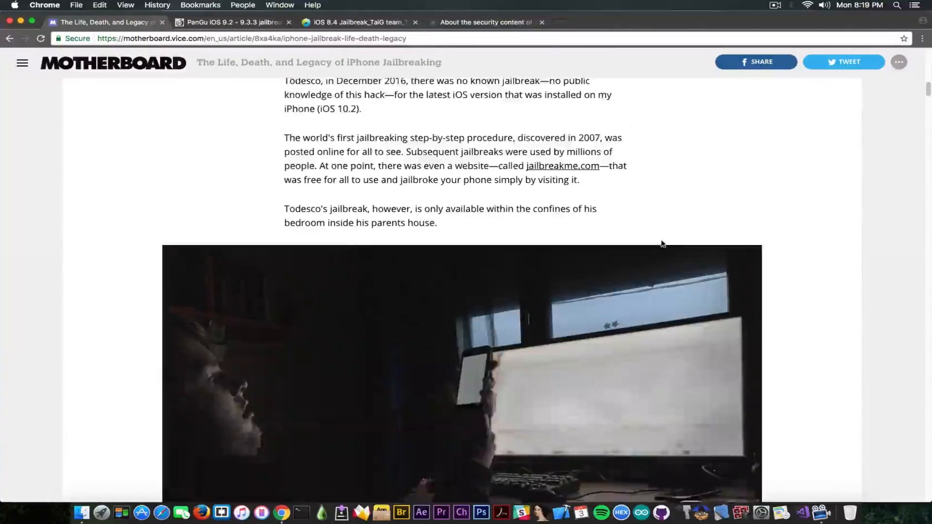
scroll(down, 3)
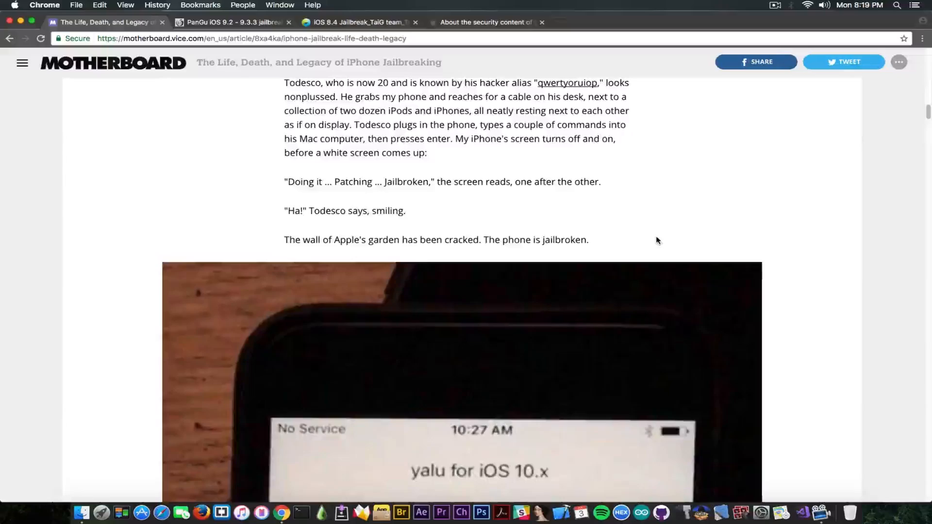
scroll(down, 3)
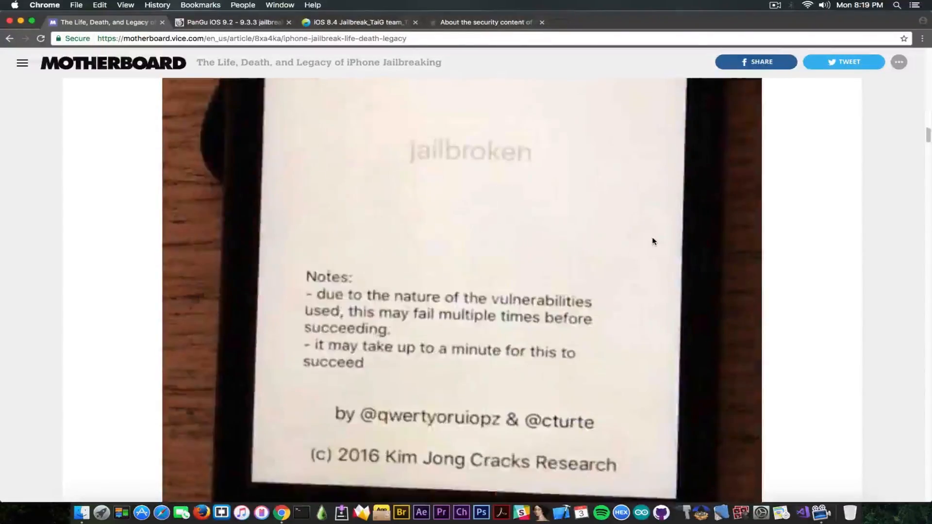
scroll(down, 3)
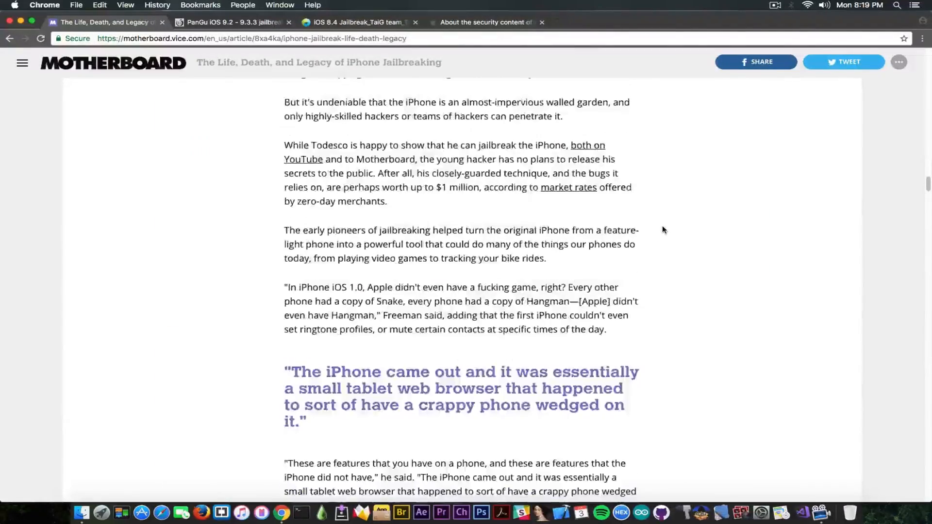
scroll(down, 3)
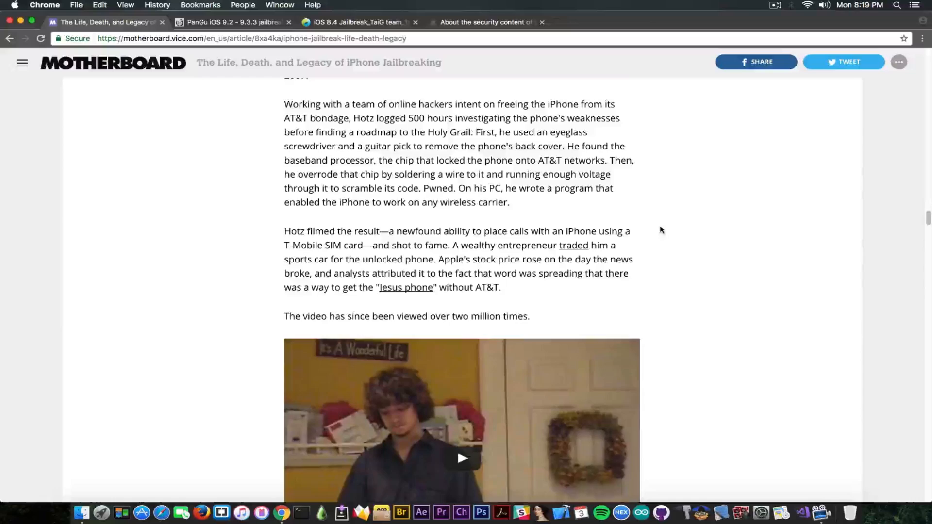
scroll(down, 3)
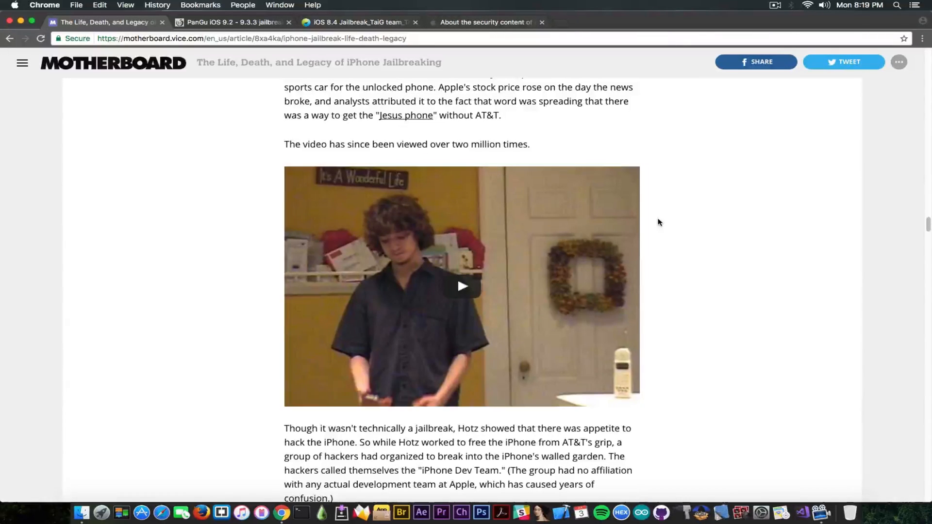
scroll(down, 3)
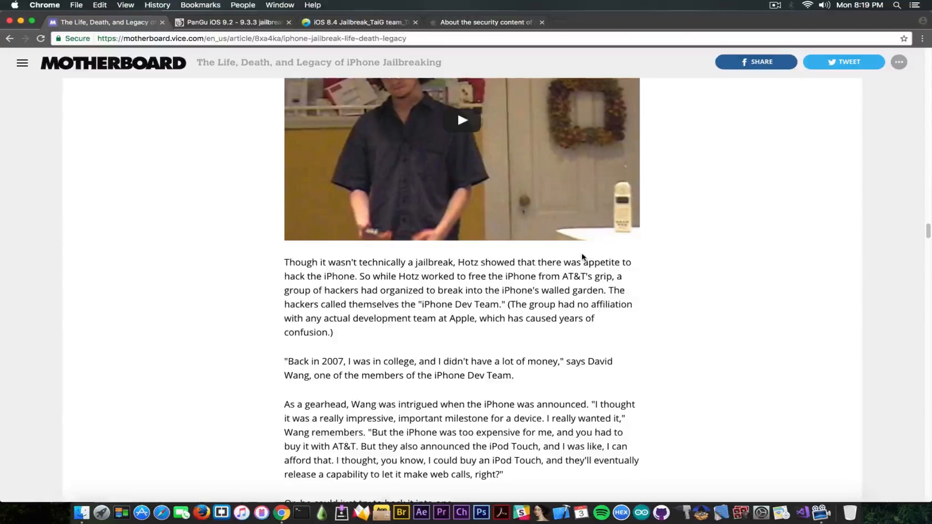
scroll(down, 3)
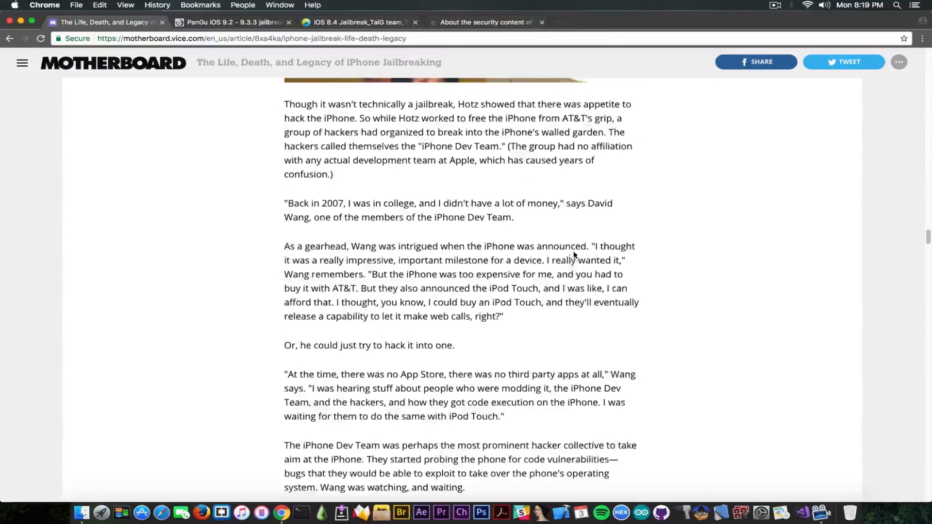
scroll(down, 3)
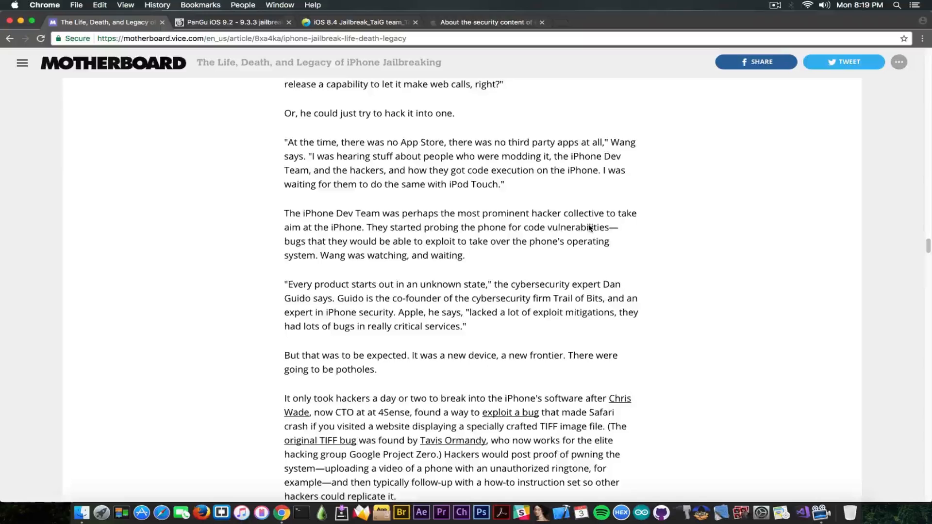
scroll(down, 3)
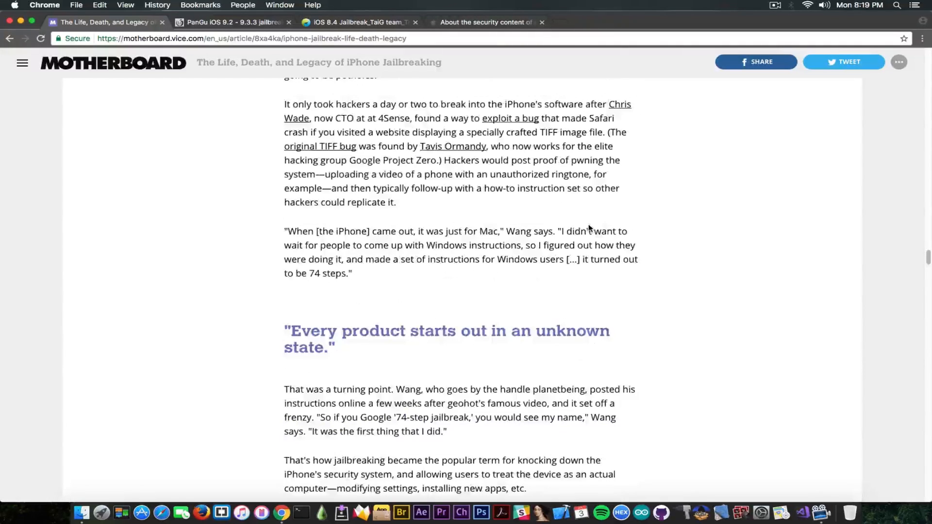
scroll(down, 3)
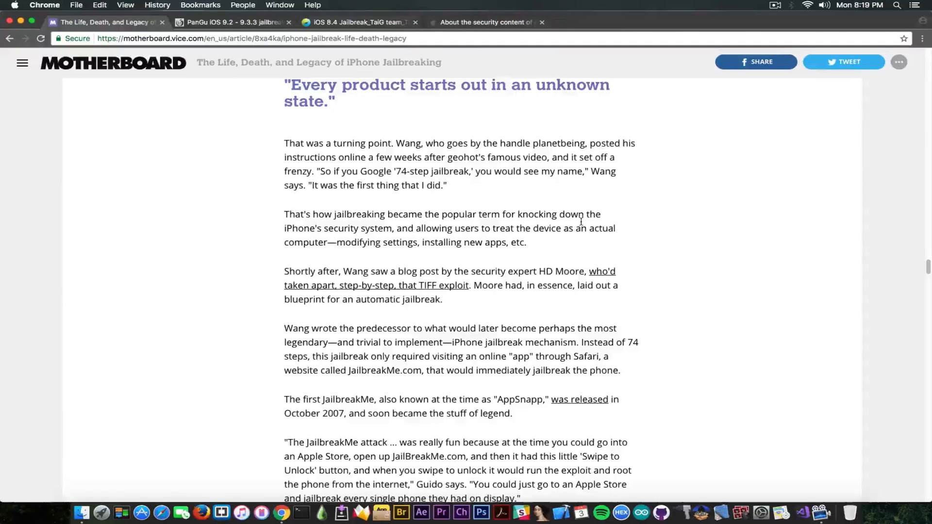
scroll(down, 3)
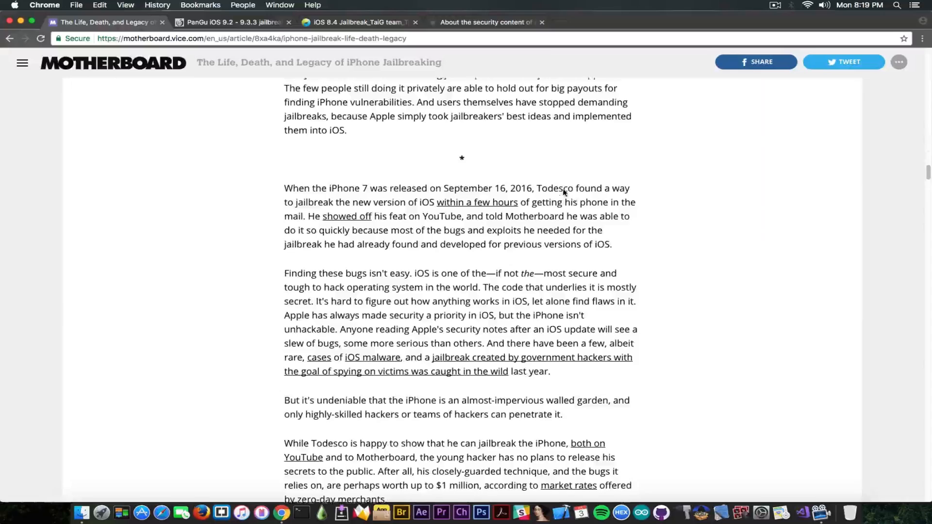
scroll(up, 3)
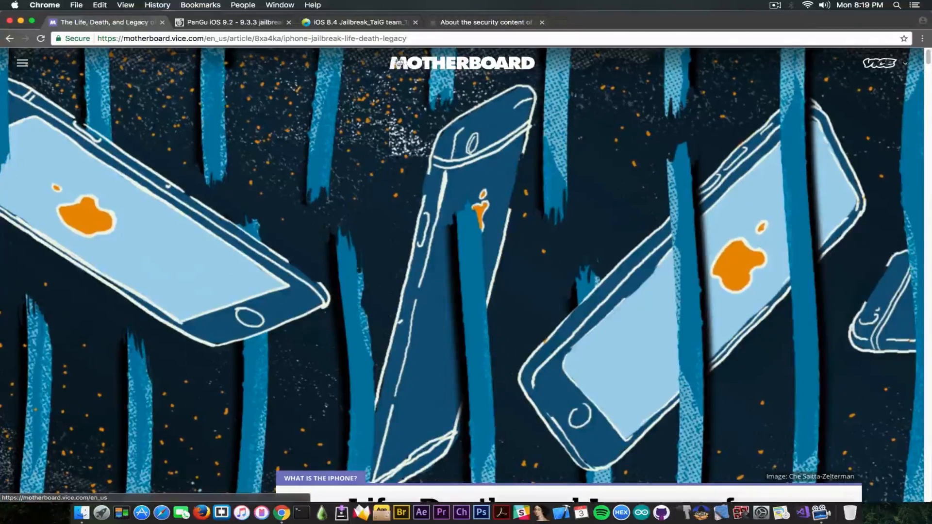
Step: Switch to the PanGu iOS 9.2–9.3.3 jailbreak tab after a brief return to the Motherboard article
click(236, 23)
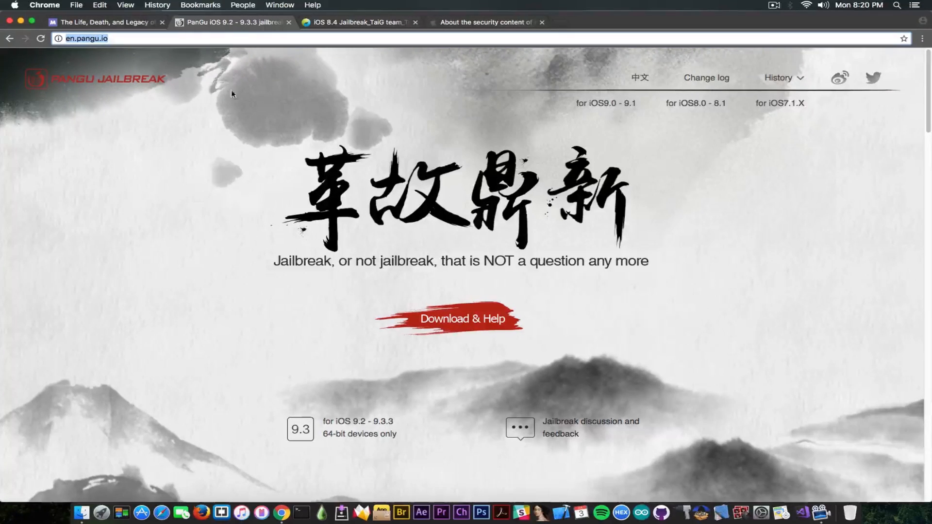
click(106, 22)
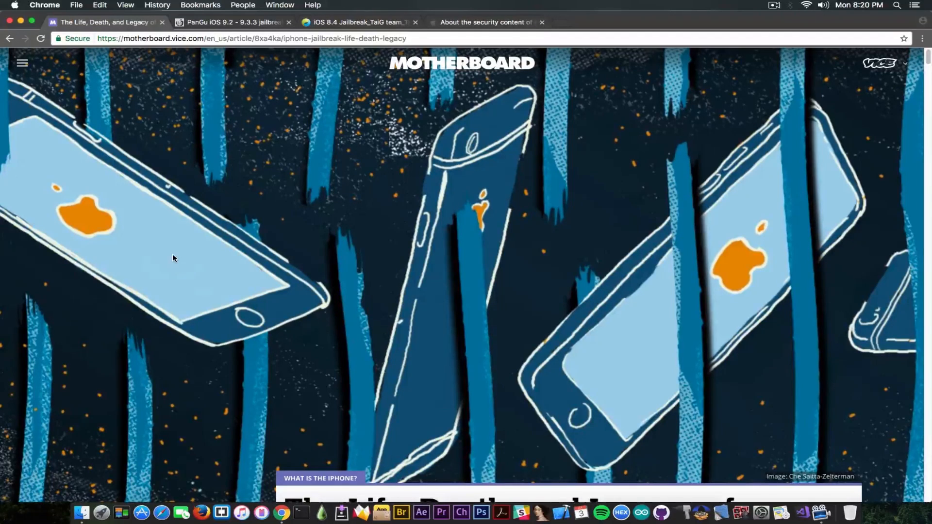
click(236, 22)
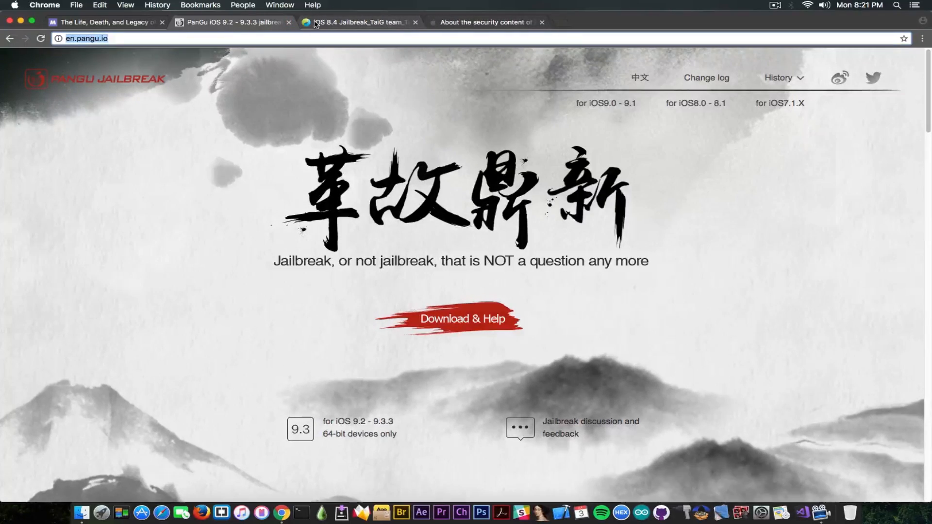
Step: Glance at the TaiG iOS 8.4 jailbreak tab, then show Apple's iOS 10.3.2 security content page
click(366, 23)
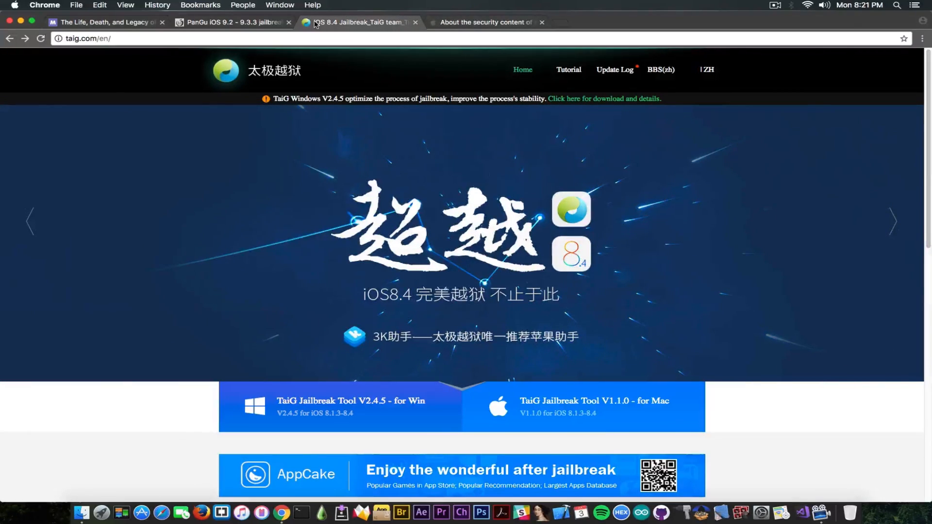
click(488, 22)
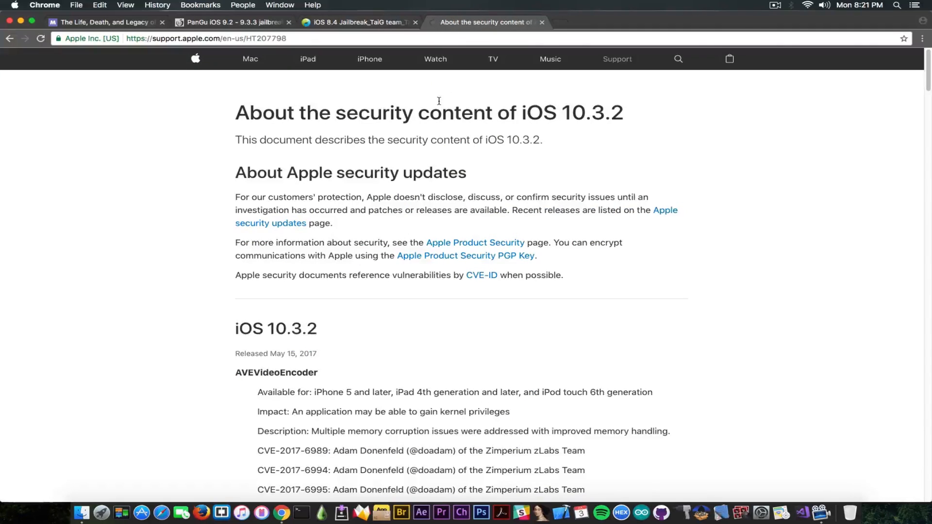
scroll(down, 3)
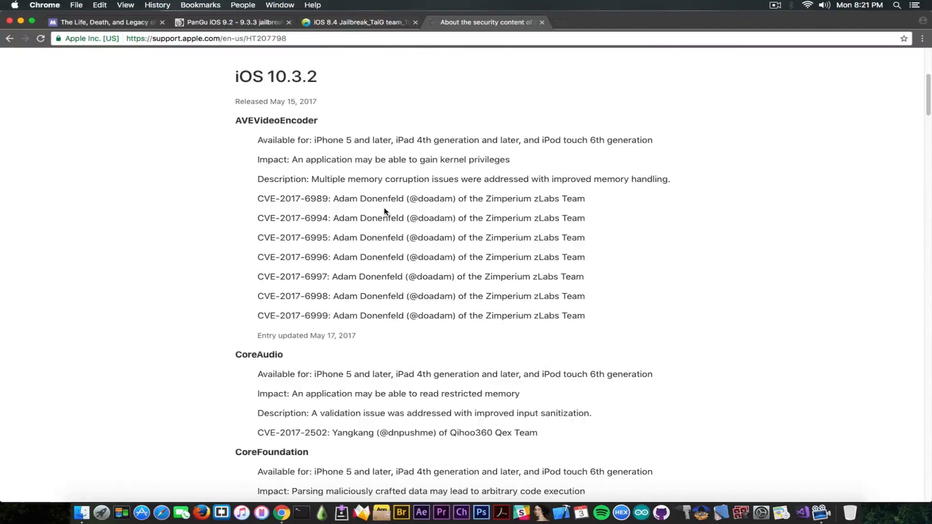
scroll(down, 3)
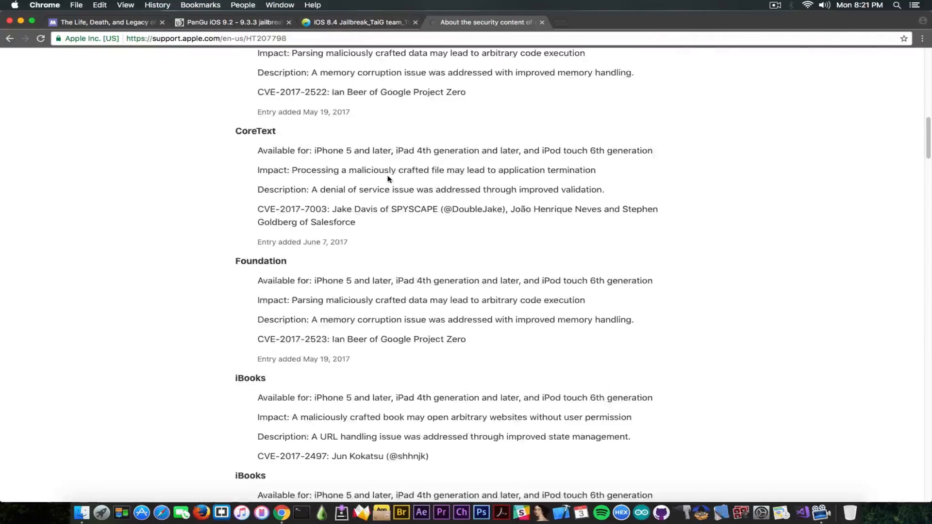
scroll(down, 3)
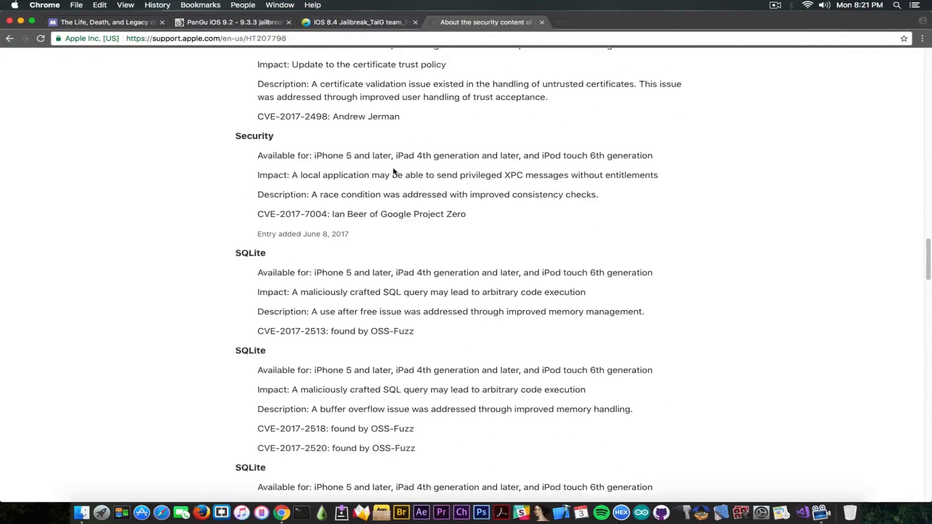
scroll(down, 3)
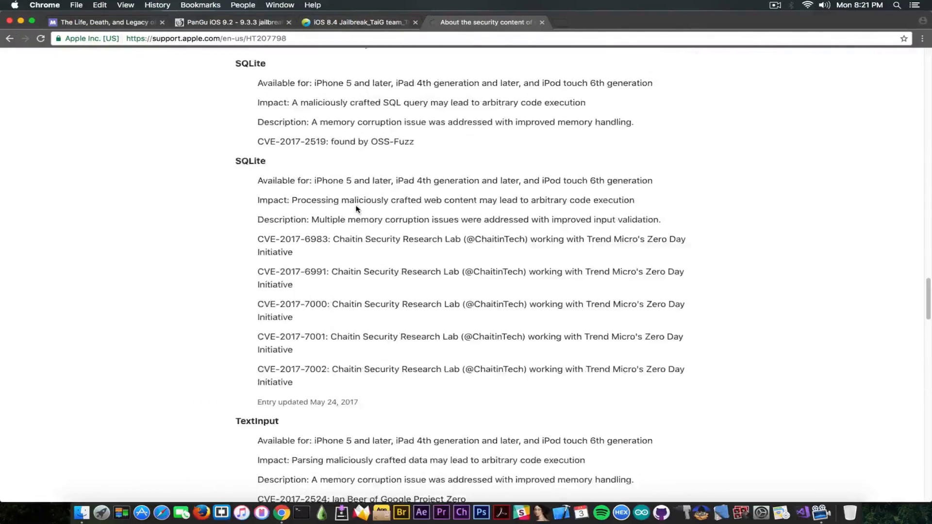
scroll(down, 3)
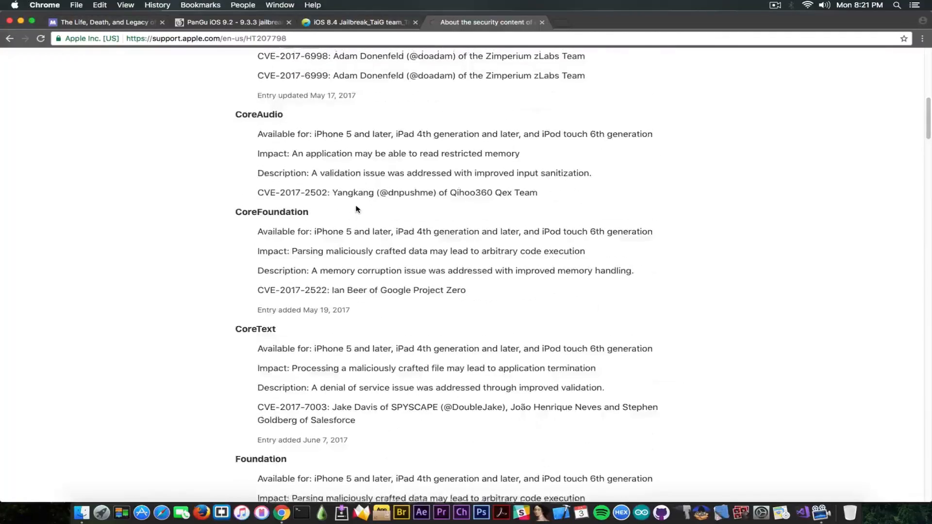
scroll(up, 3)
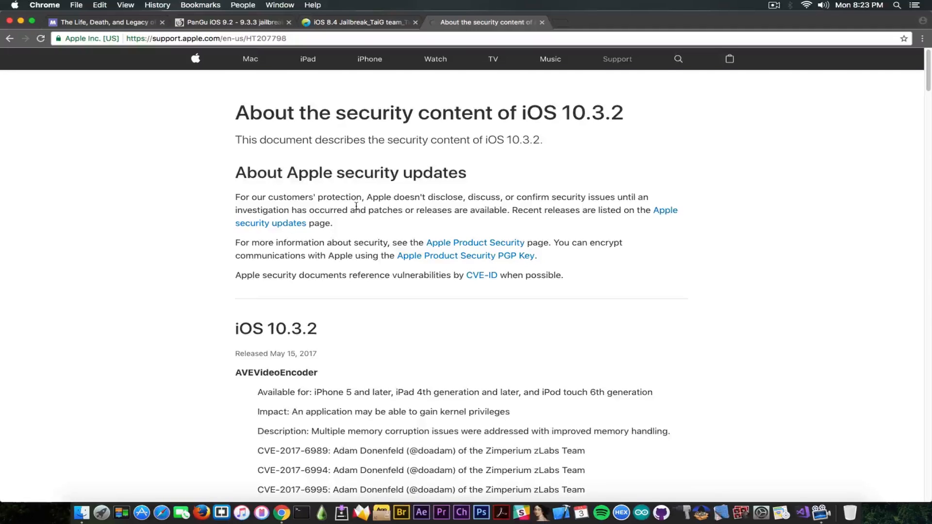
mouse_move(22, 21)
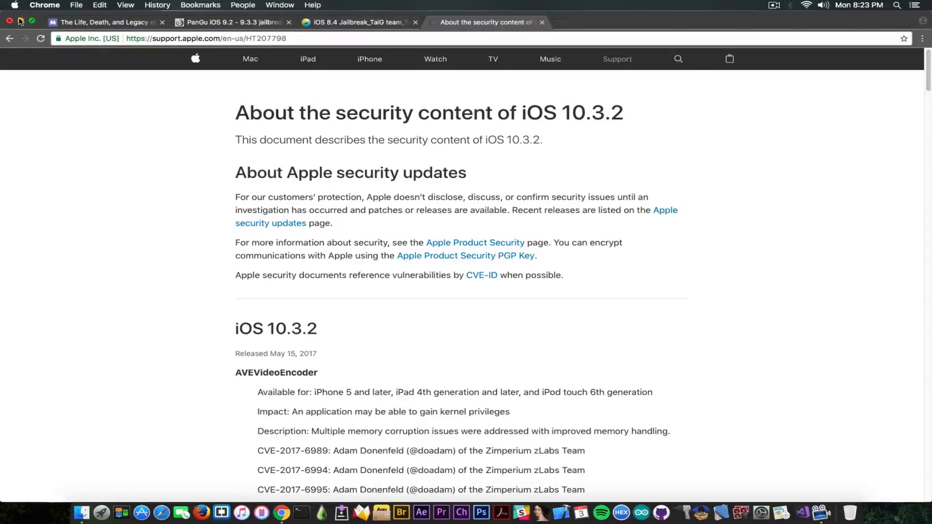